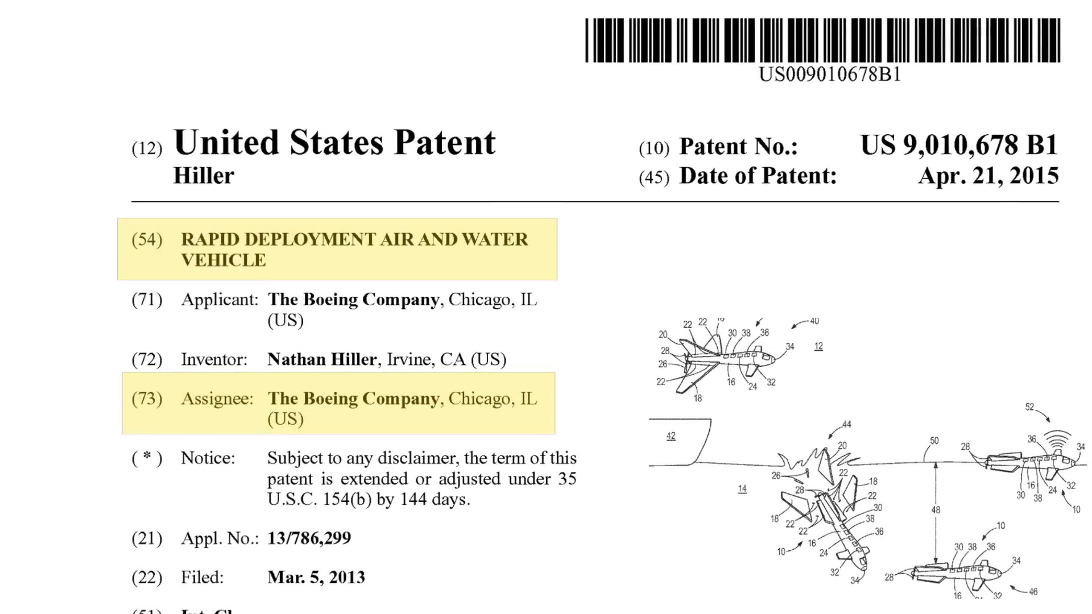
pyautogui.scroll(-3)
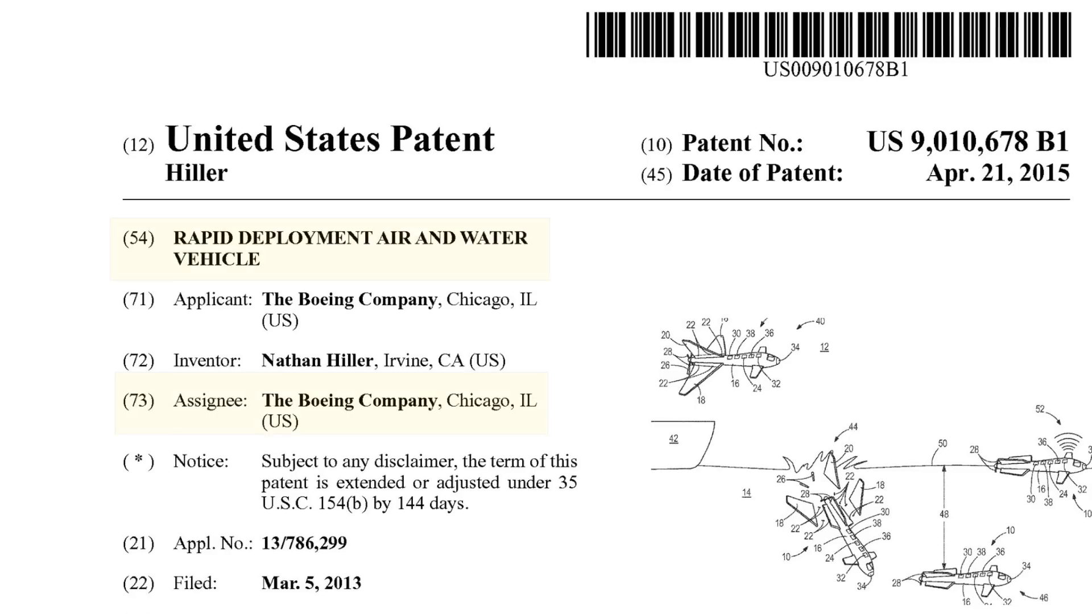